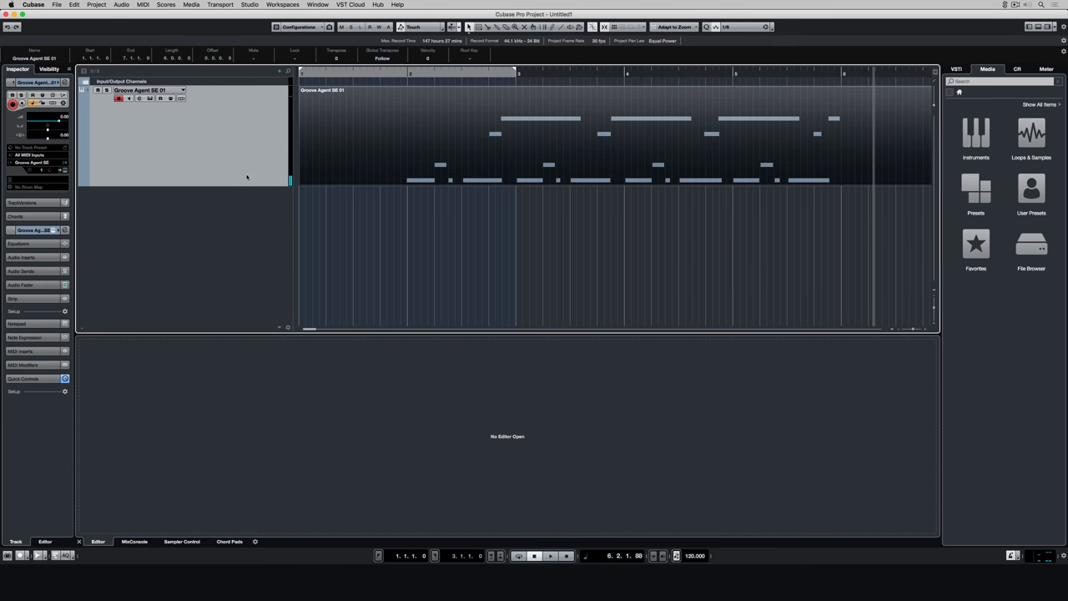
Step: Show the MIDI menu's editor commands for the Groove Agent drum part
left_click(144, 4)
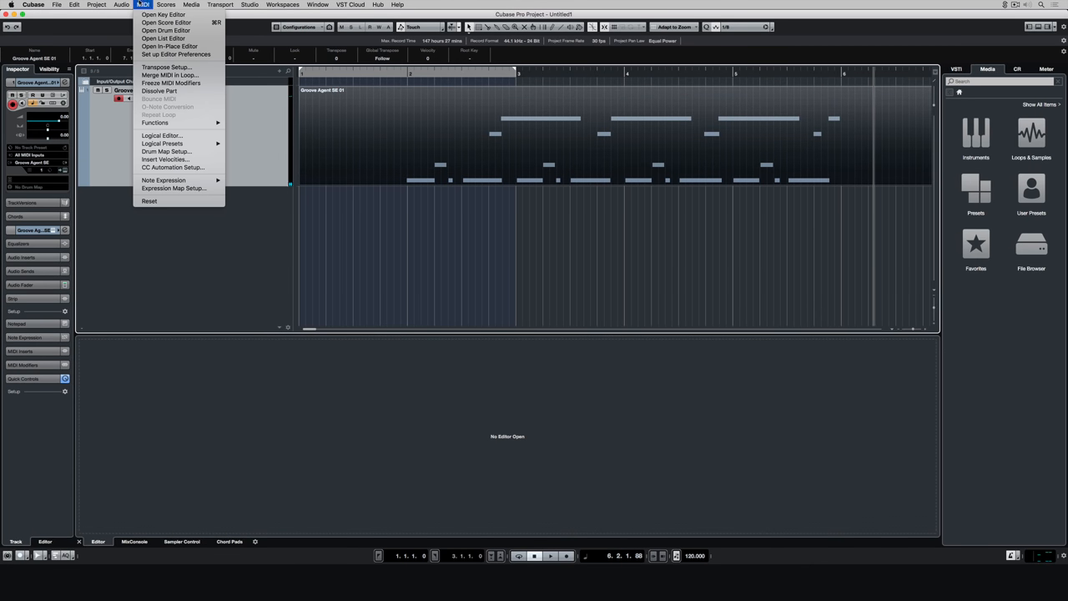
mouse_move(164, 38)
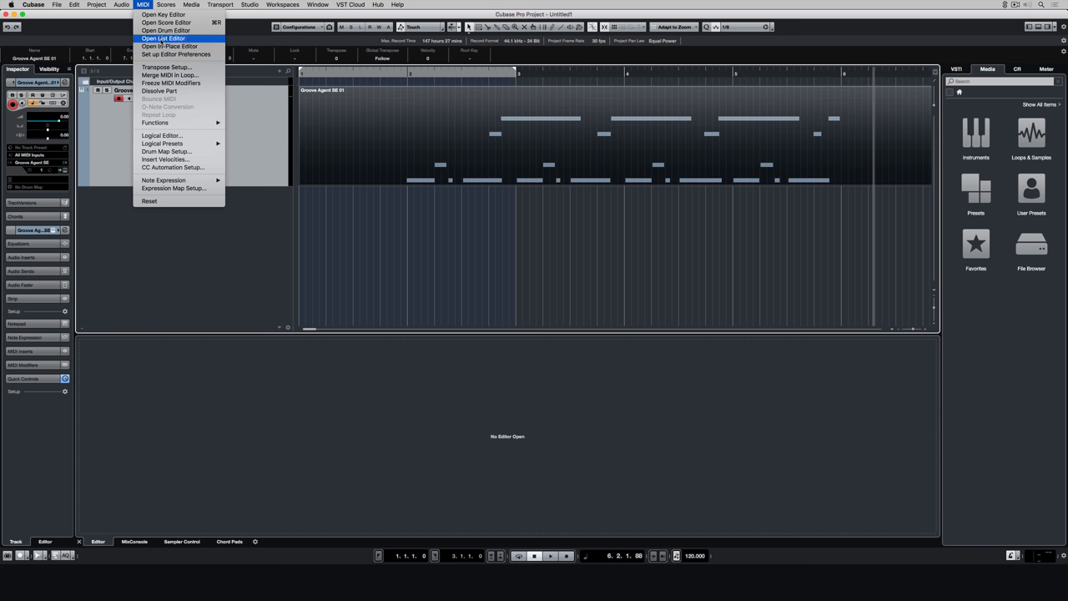
Step: Inspect the drum part's events in the List Editor, then show it in the lower-zone Key Editor
left_click(164, 39)
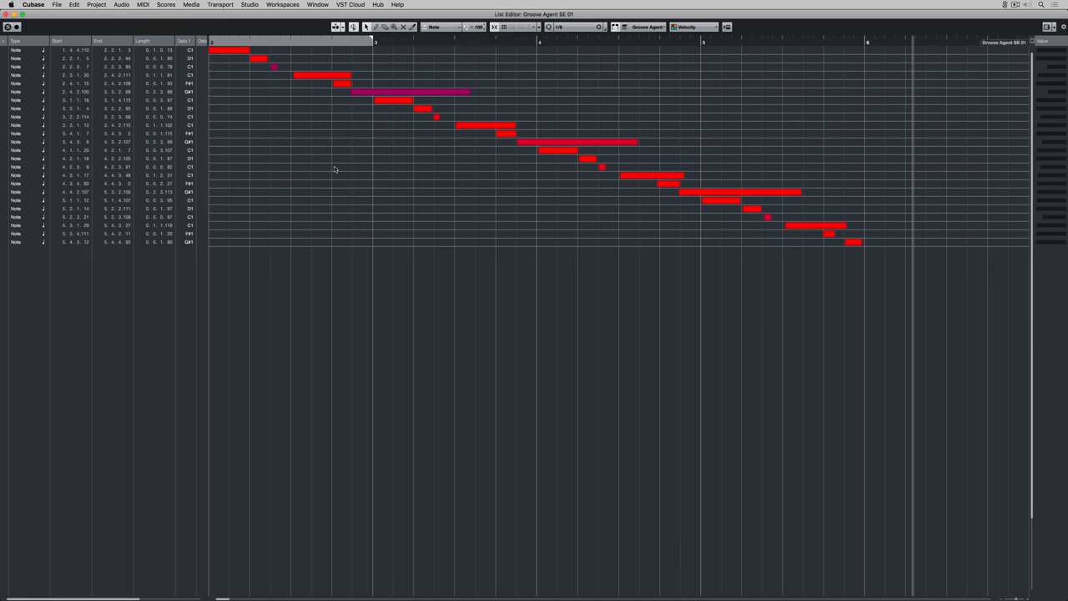
mouse_move(47, 51)
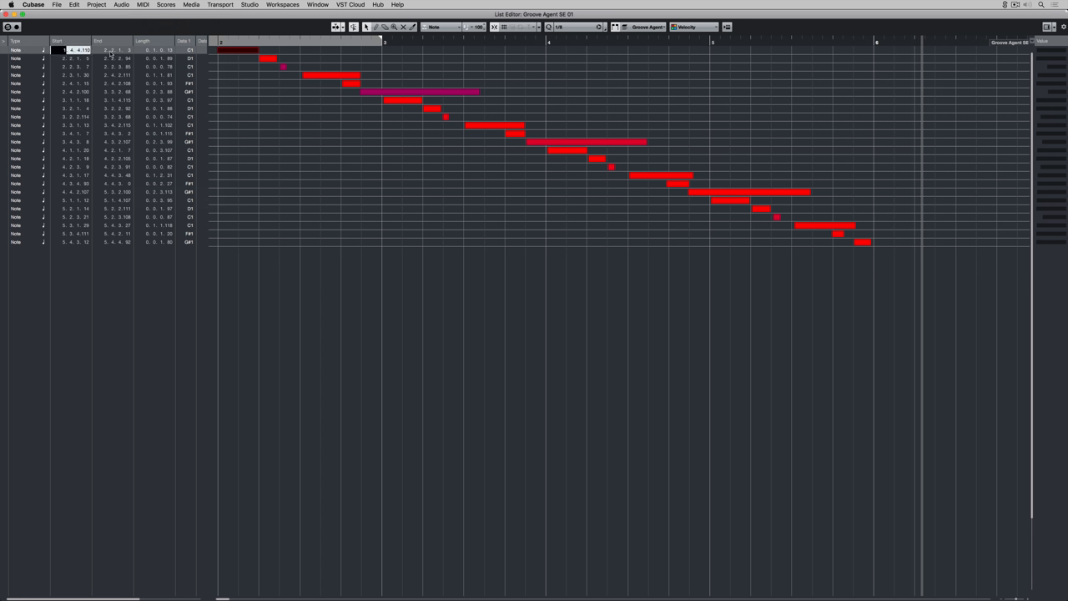
left_click(117, 50)
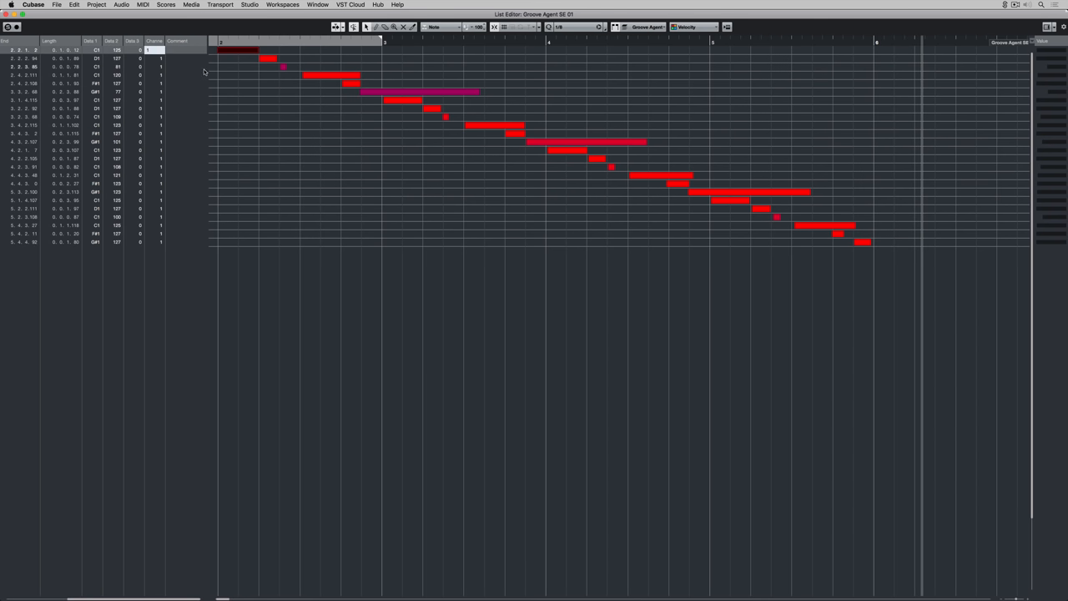
left_click(67, 67)
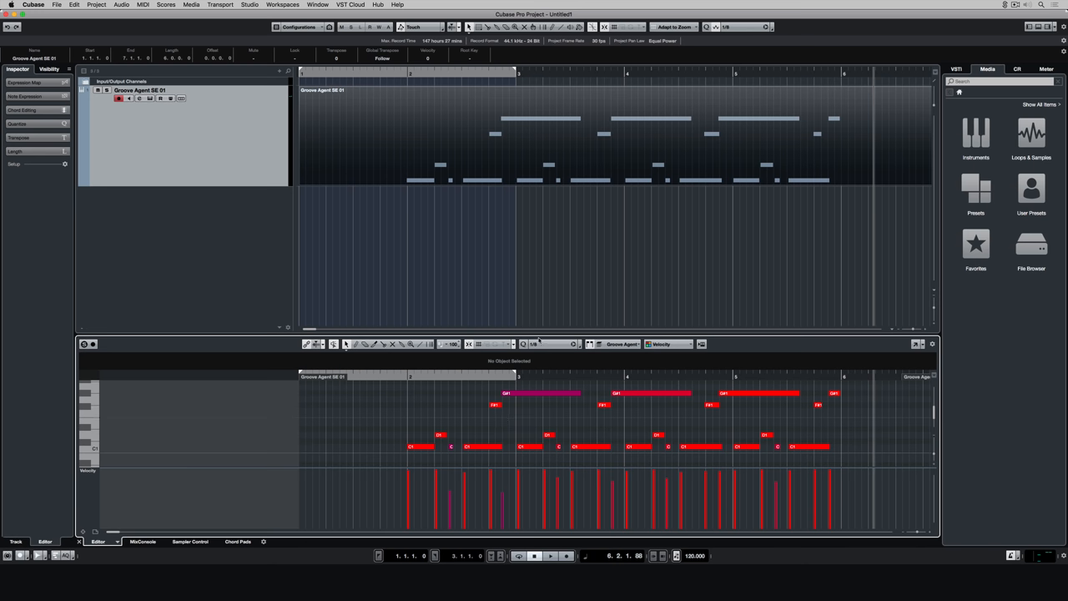
Step: Enlarge the lower-zone Key Editor and select all the drum notes
left_click_drag(528, 338, 527, 269)
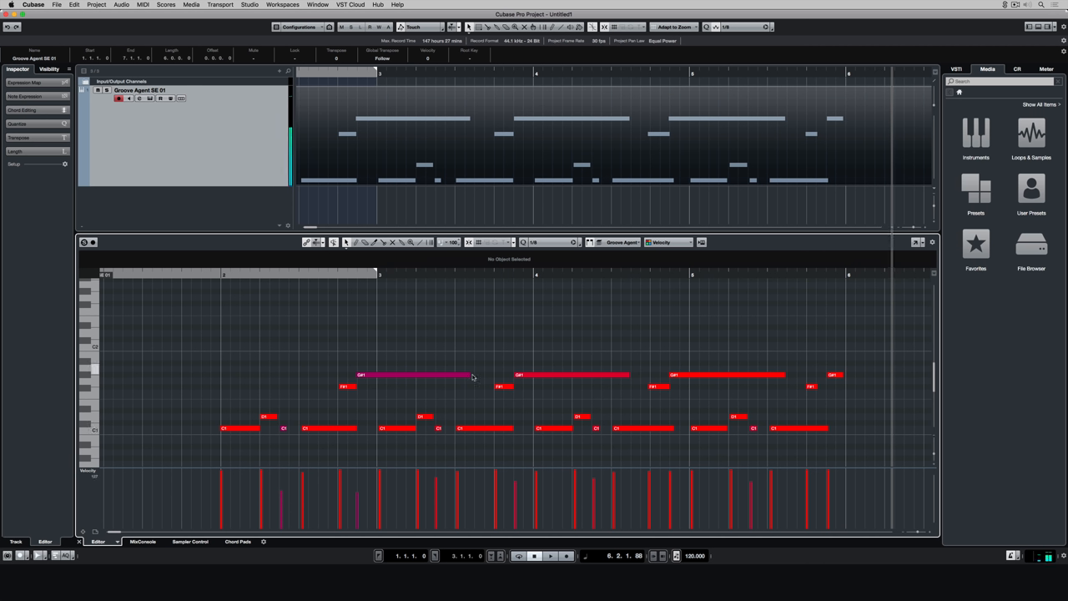
left_click(414, 374)
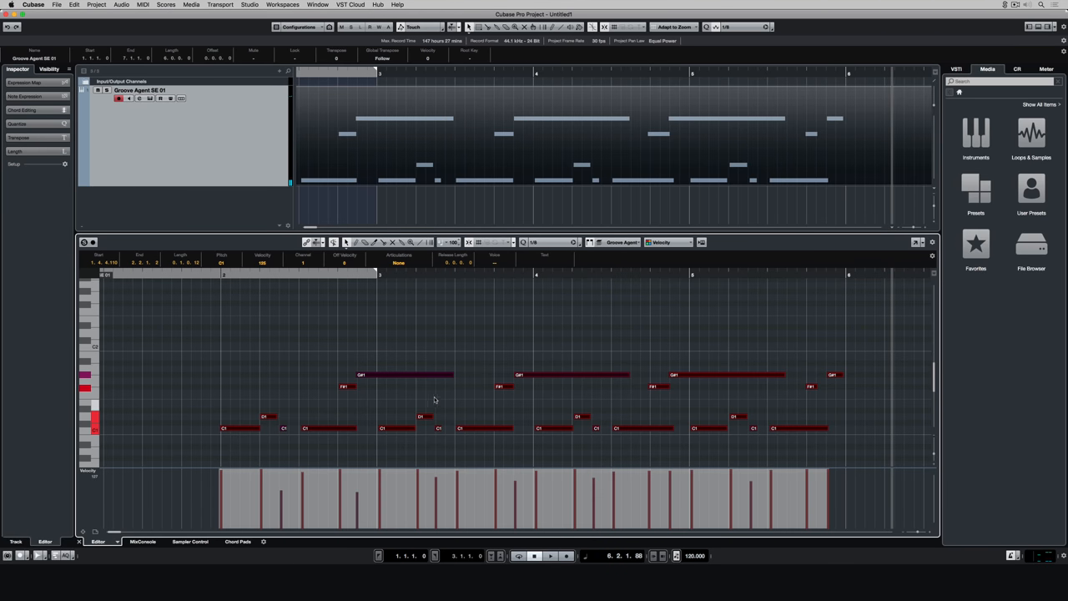
Step: Pick a new quantize preset, then bring up the Groove Agent SE Chill Out Kit panel
left_click(542, 242)
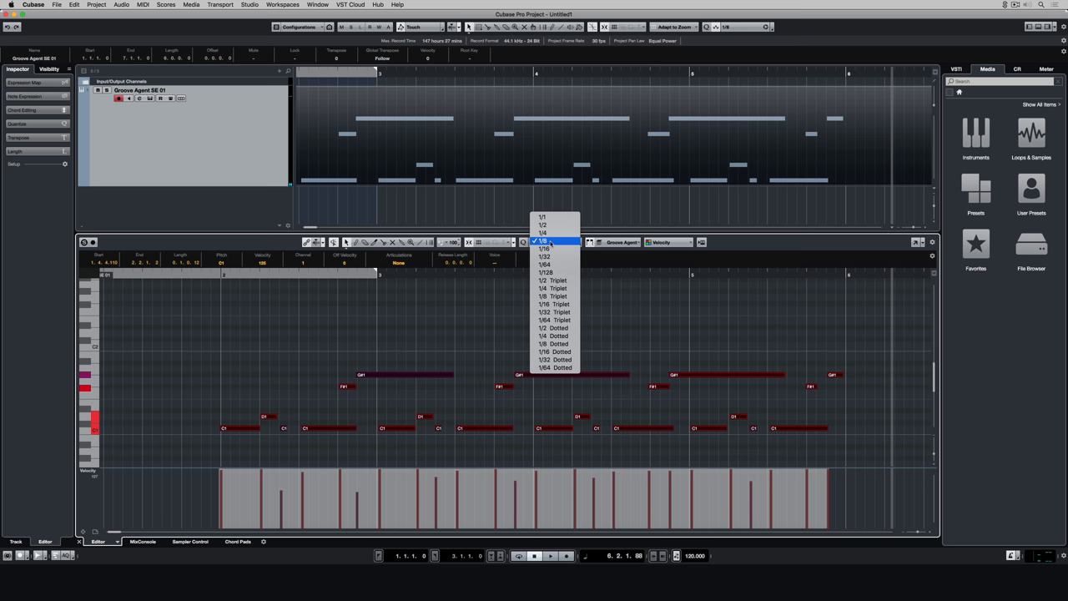
left_click(544, 241)
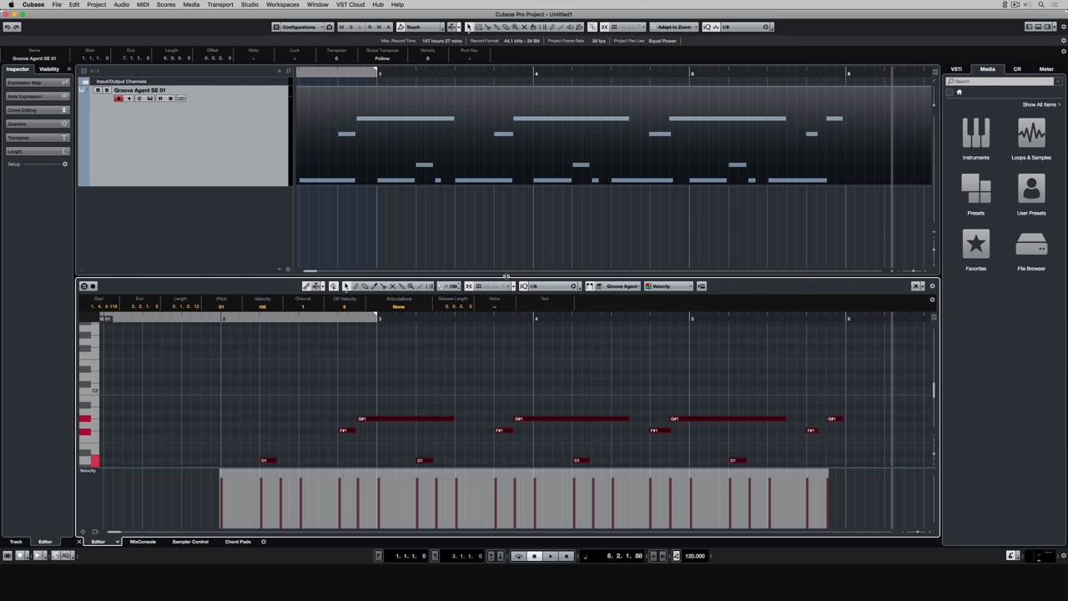
mouse_move(150, 99)
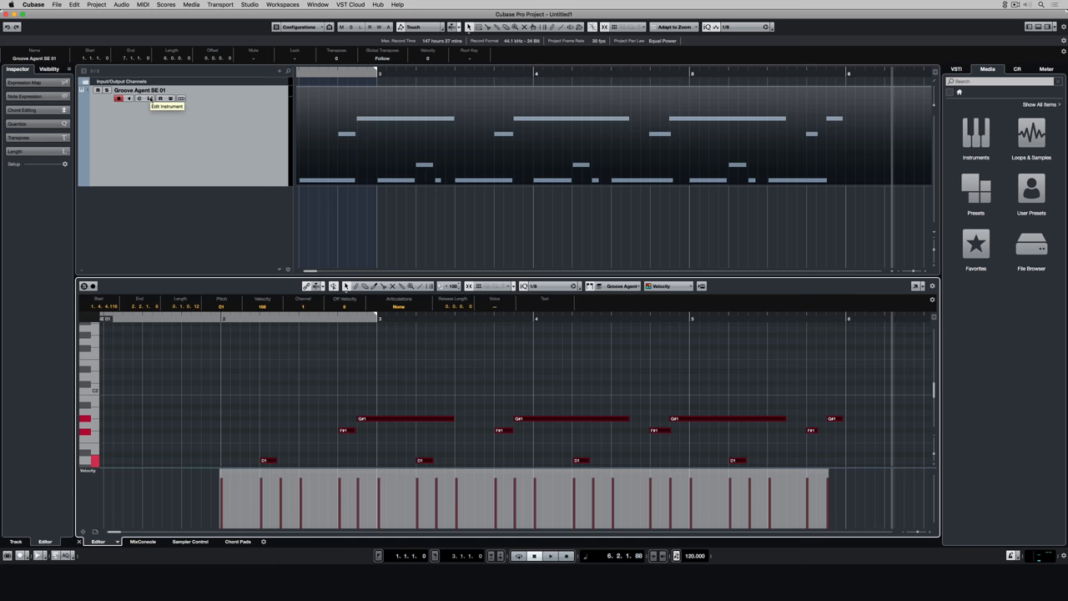
left_click(150, 99)
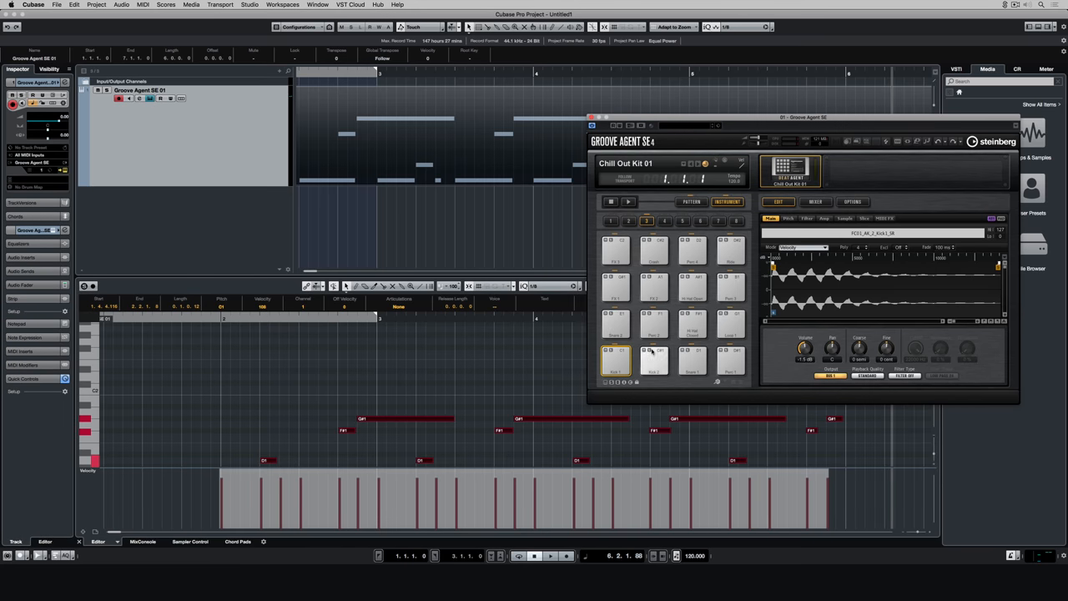
Step: Preview several Chill Out Kit 01 pads, view one pad's sample, and return to the project
left_click(654, 323)
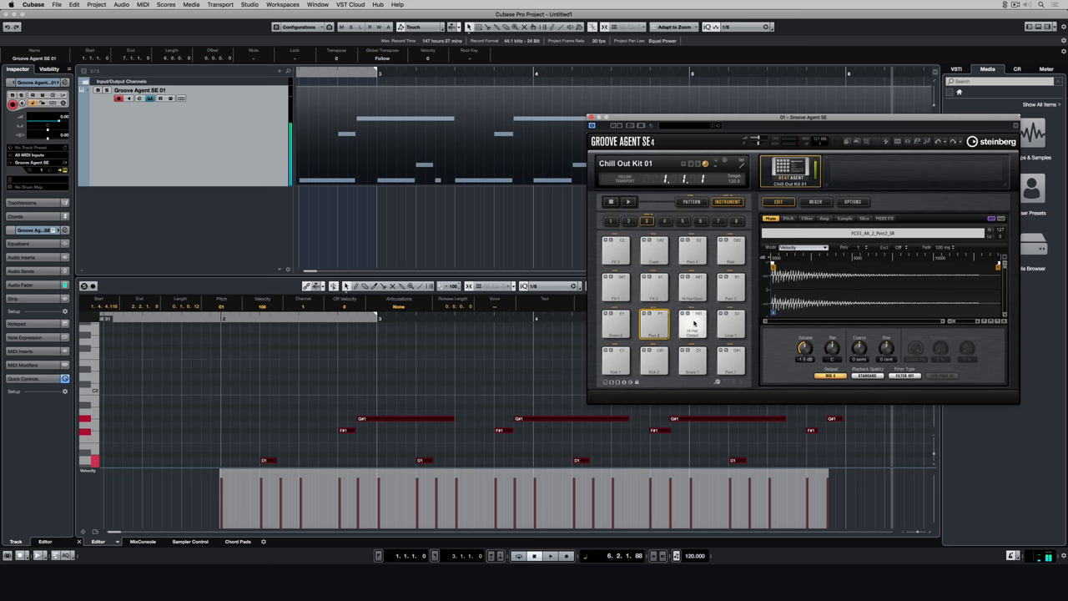
left_click(654, 361)
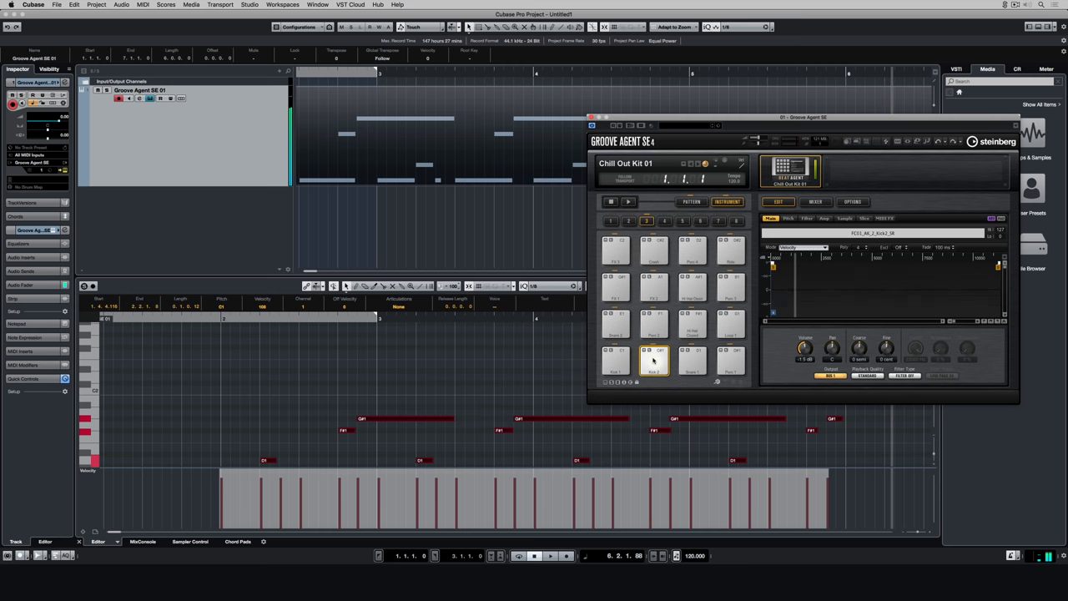
left_click(654, 360)
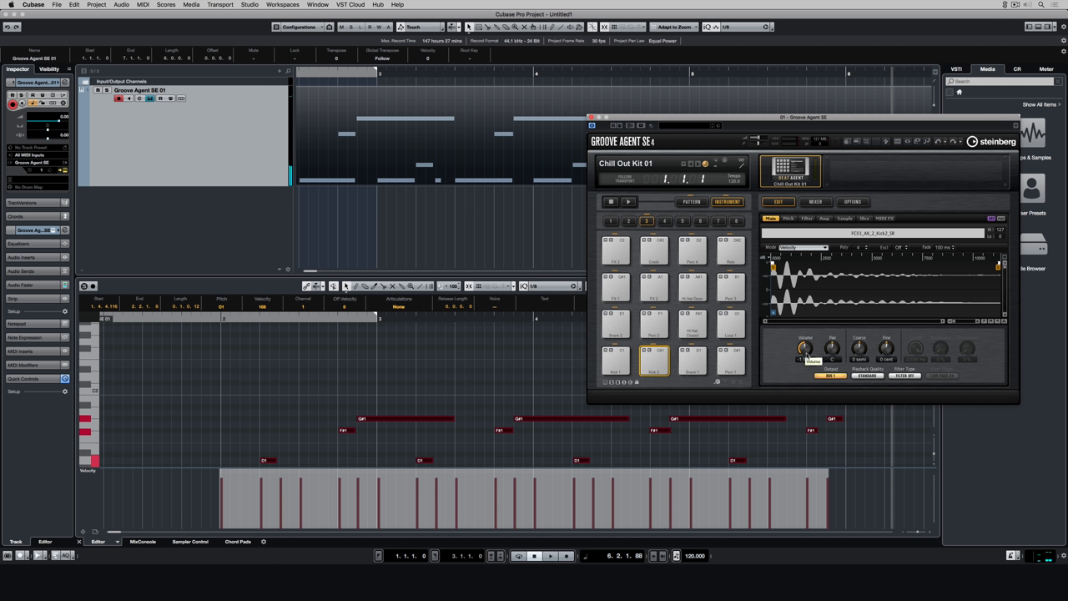
left_click_drag(805, 349, 805, 353)
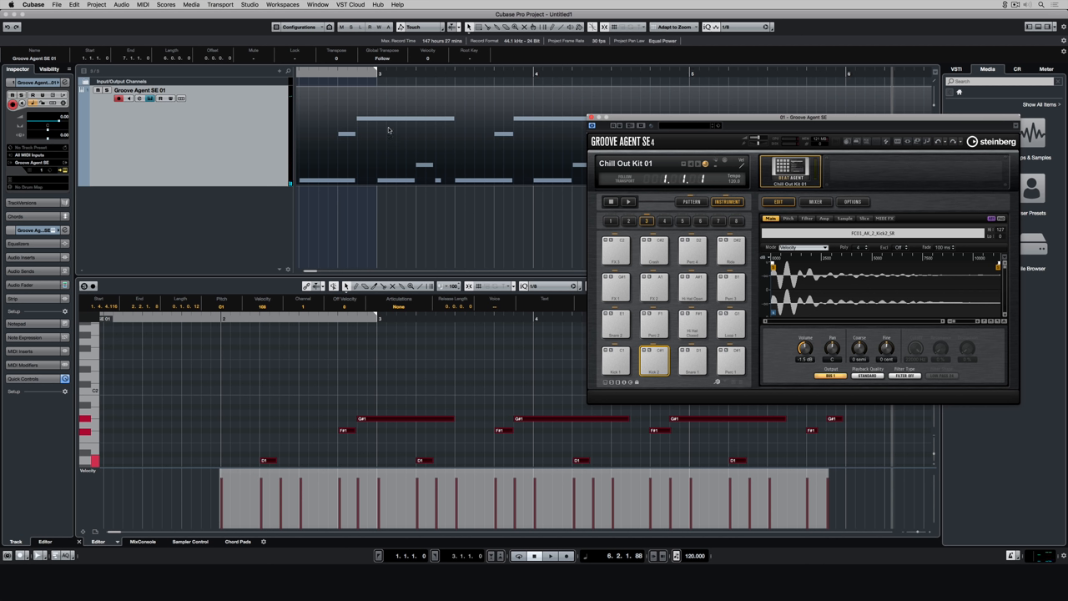
left_click(731, 251)
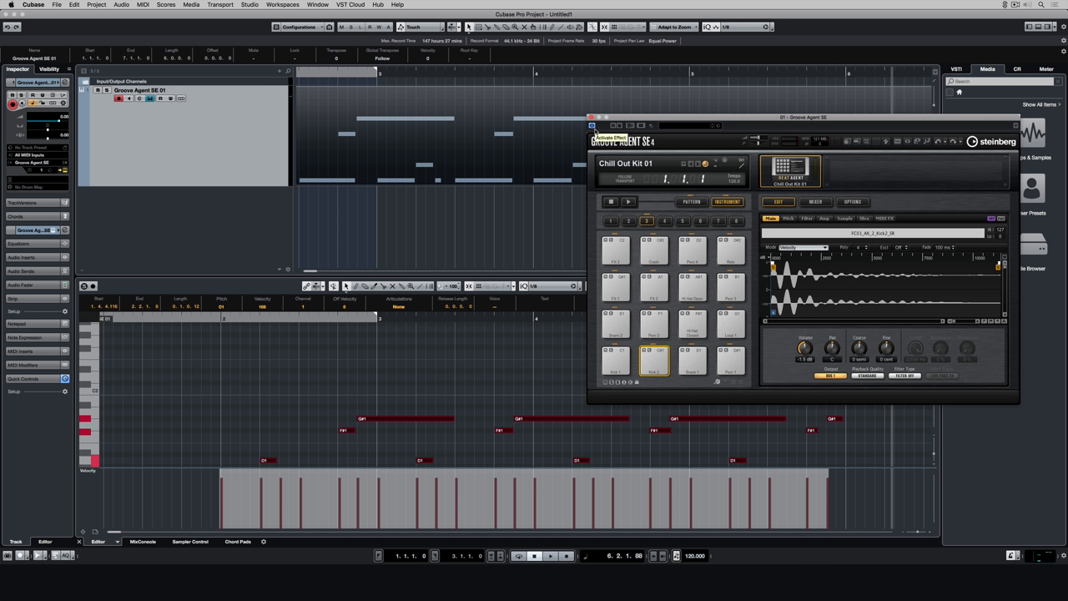
left_click(481, 203)
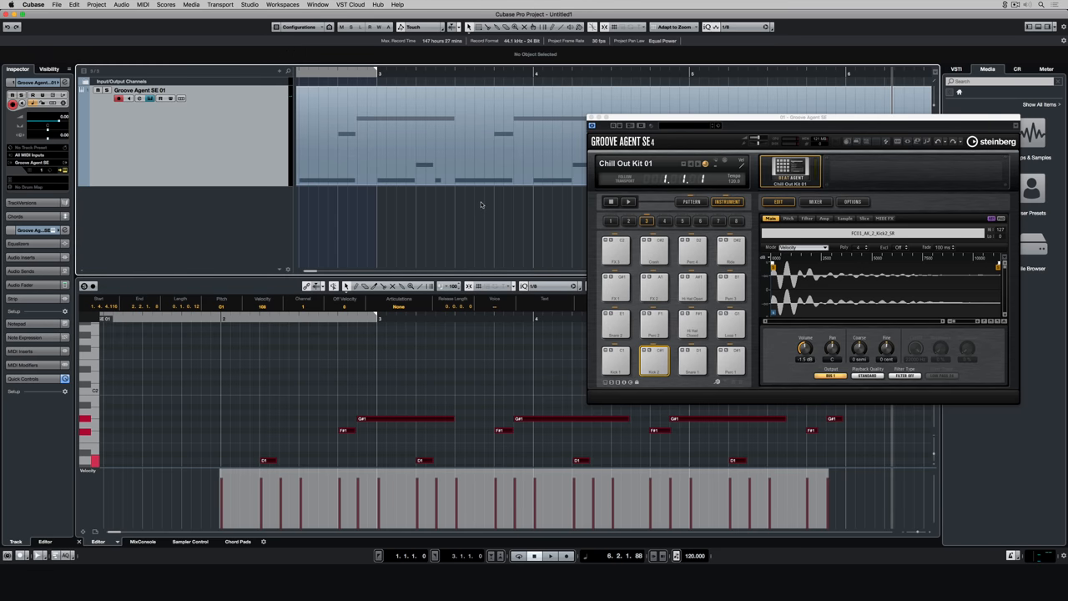
Step: Add a new MIDI track below the Groove Agent drum track
right_click(251, 217)
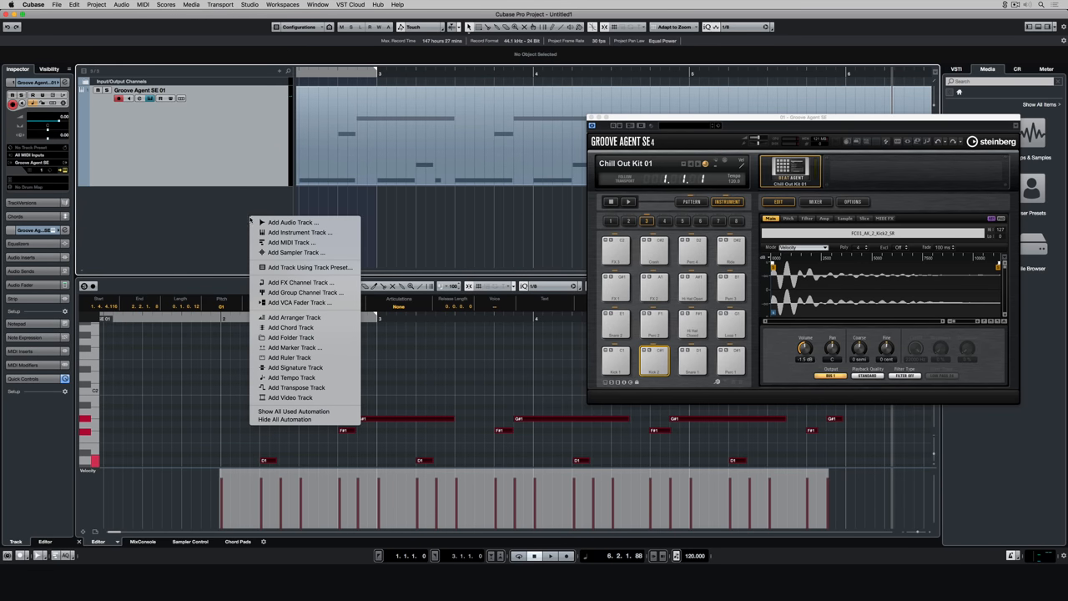
left_click(290, 242)
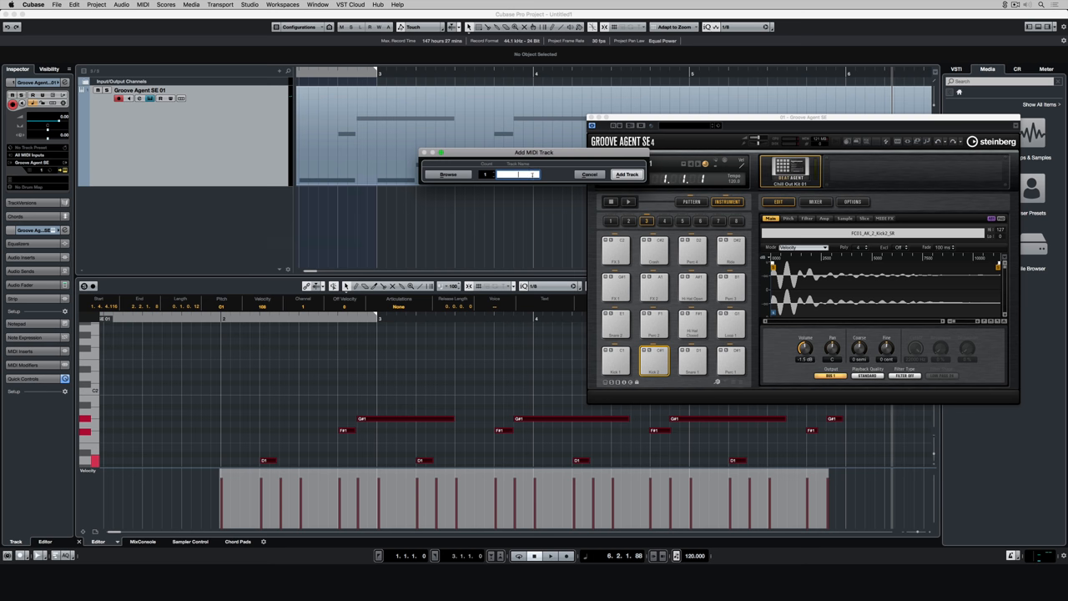
left_click(628, 173)
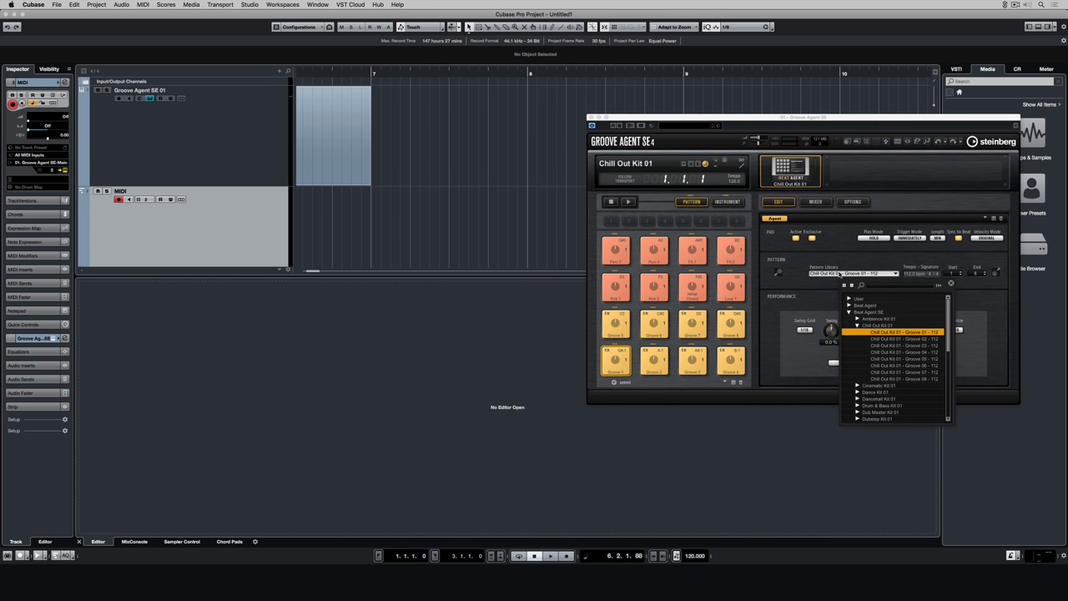
mouse_move(885, 351)
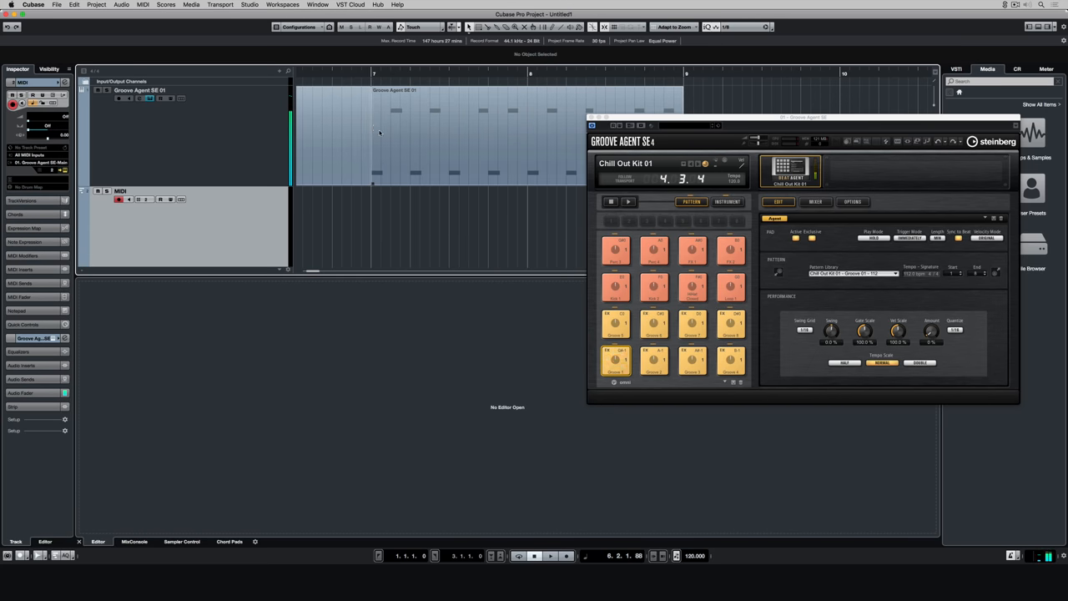
Step: Show the drum part in the Drum Editor with notes named by kit instrument
left_click(592, 125)
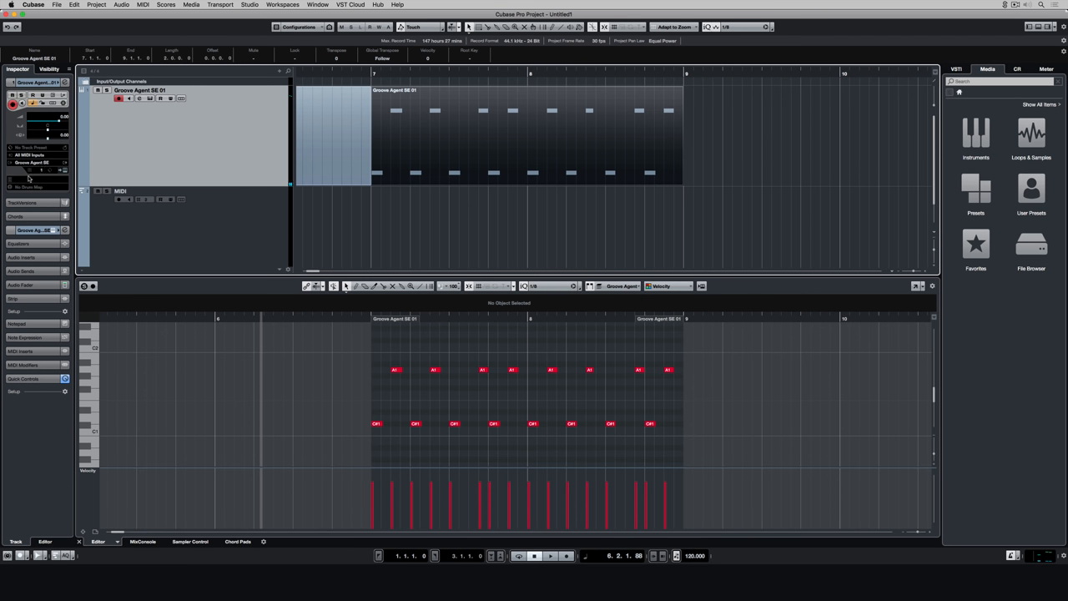
left_click(37, 177)
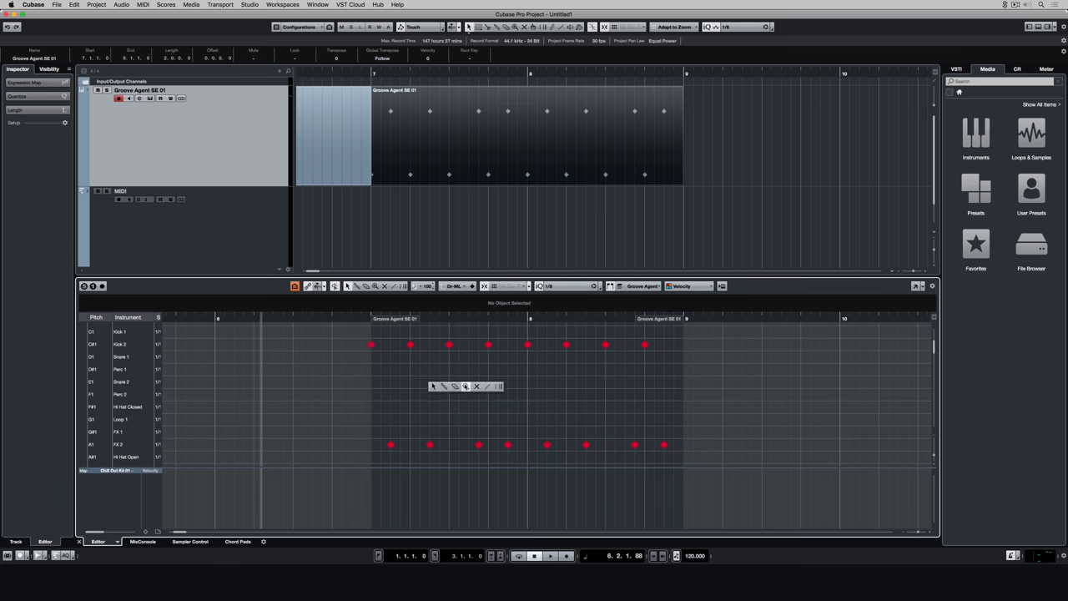
Step: Add a HALion Sonic SE instrument track with its chord MIDI part
left_click(410, 394)
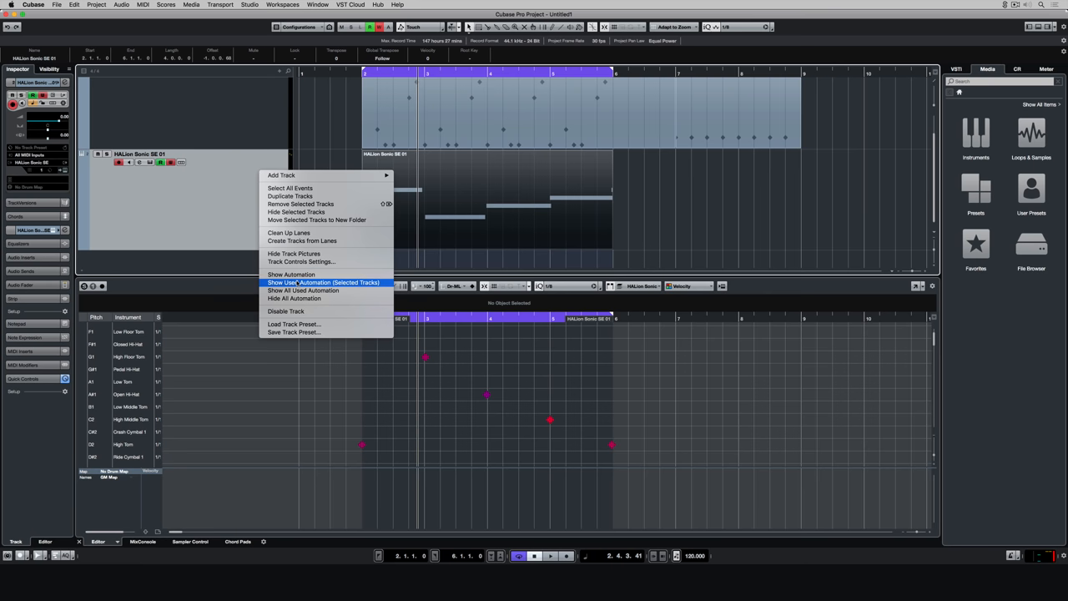
Step: Show the HALion track's used automation lanes, select points, and browse Loops & Samples
left_click(324, 282)
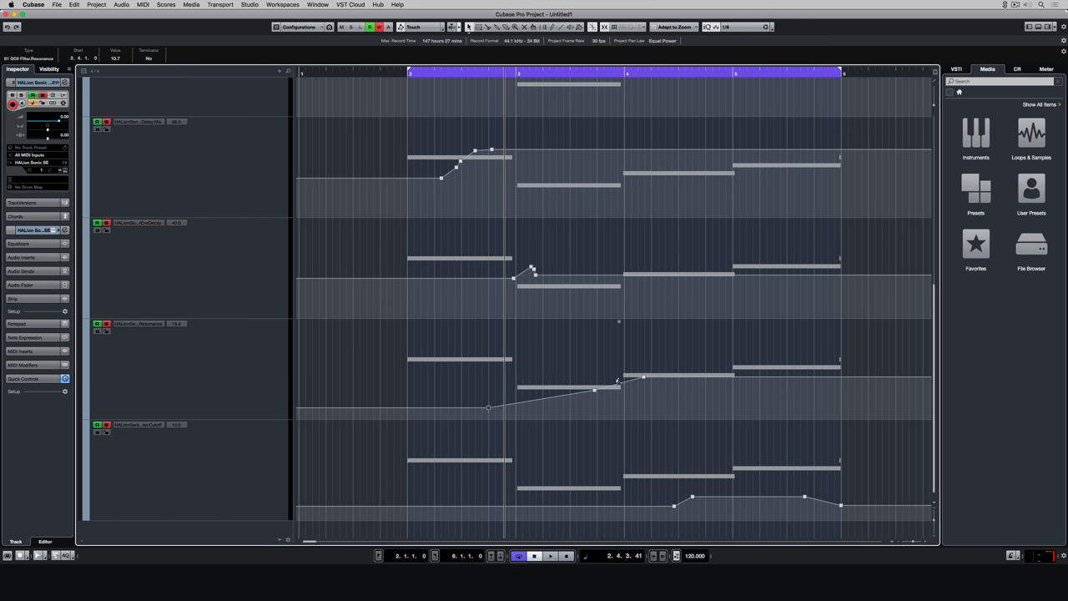
left_click_drag(617, 384, 621, 394)
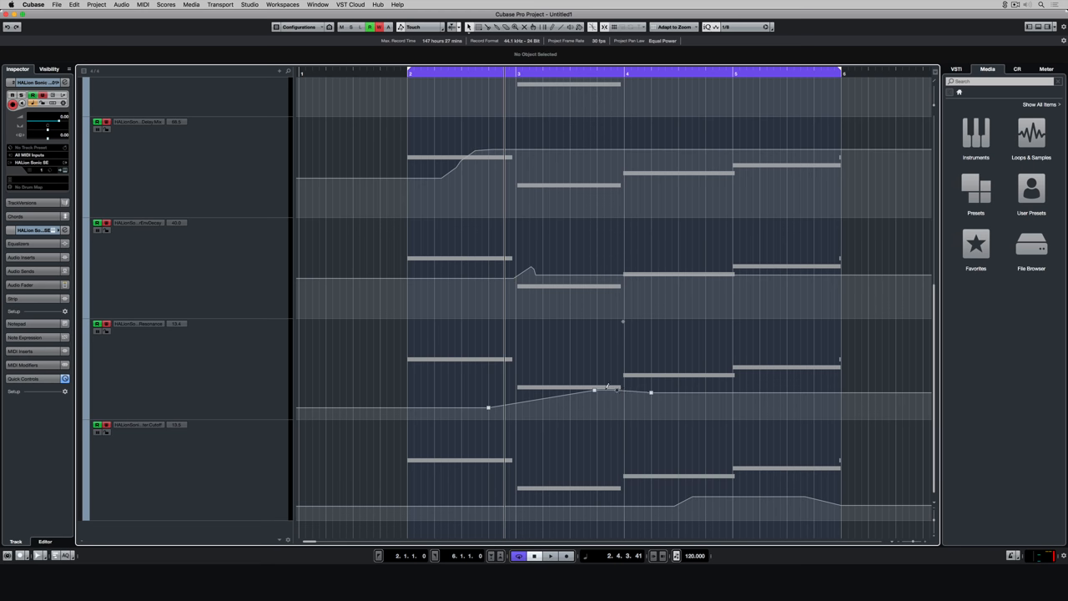
left_click(1031, 134)
type("guitar")
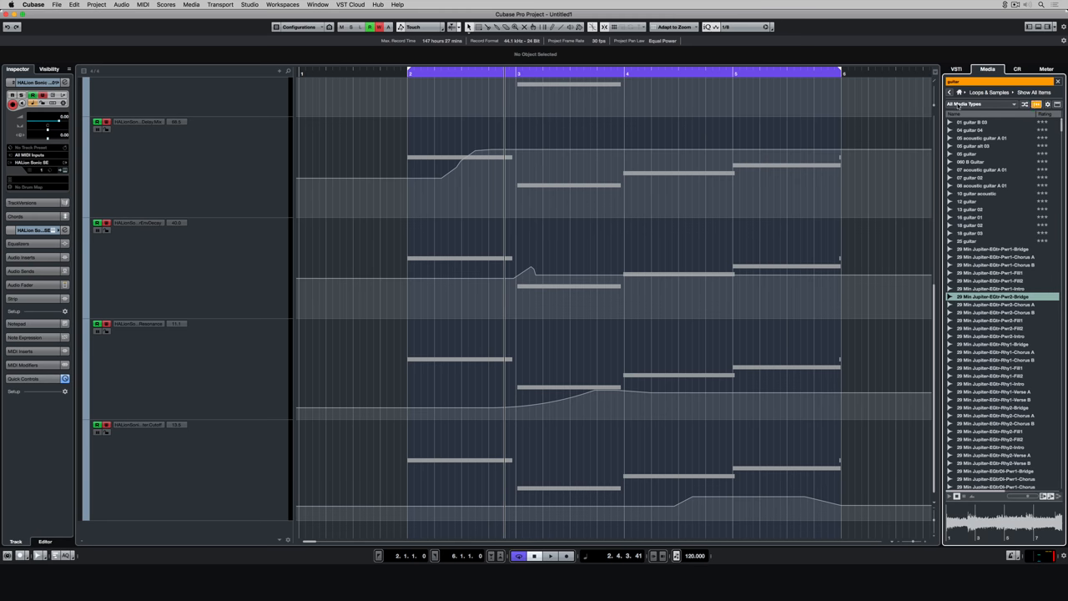
Step: Filter the MediaBay results to Pattern Banks and look through them
left_click(981, 103)
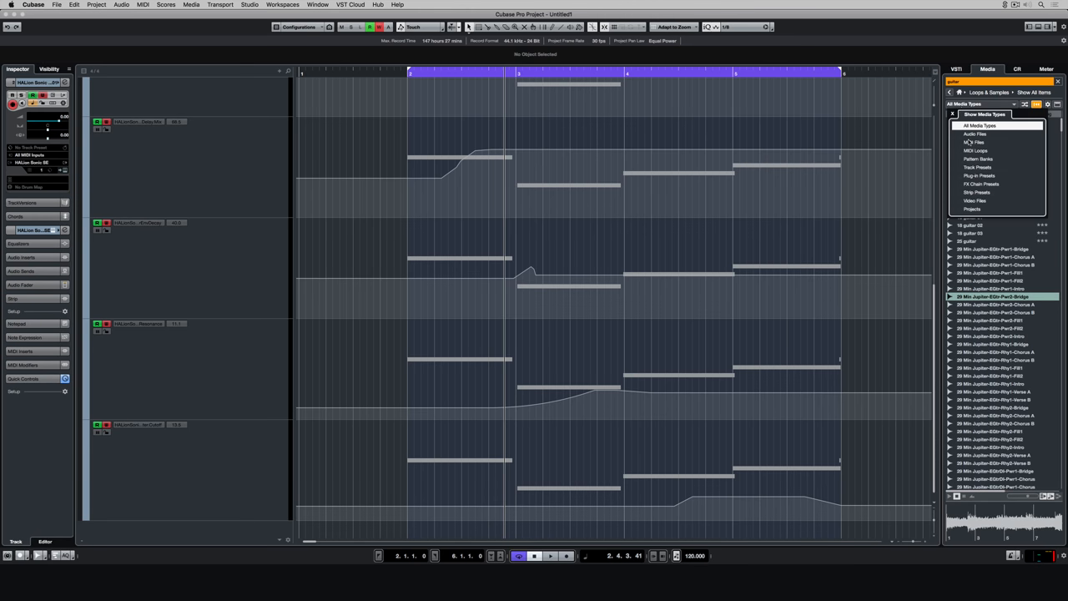
left_click(975, 142)
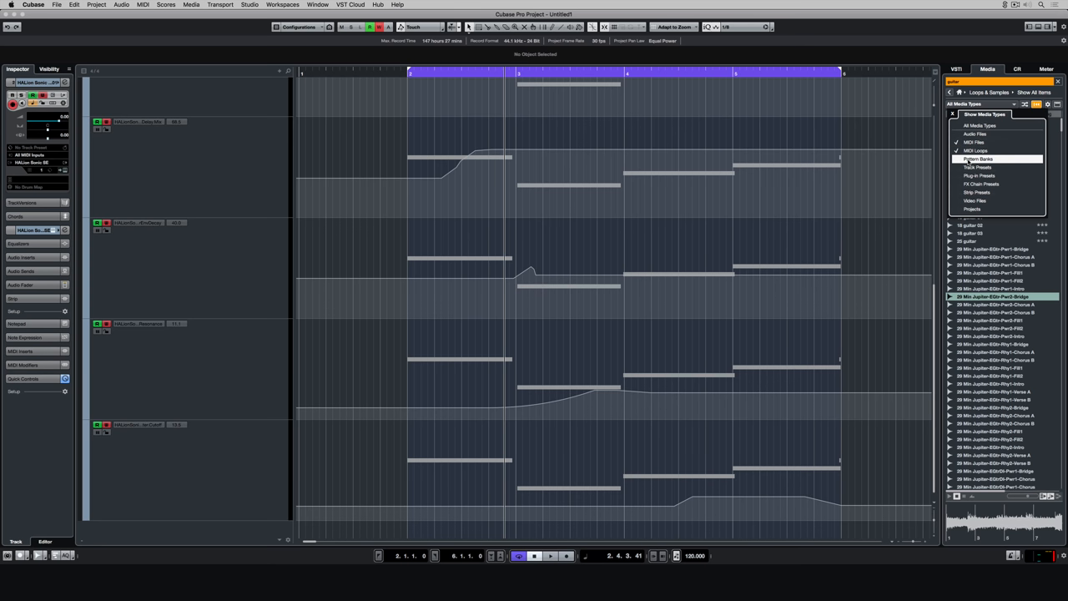
left_click(978, 159)
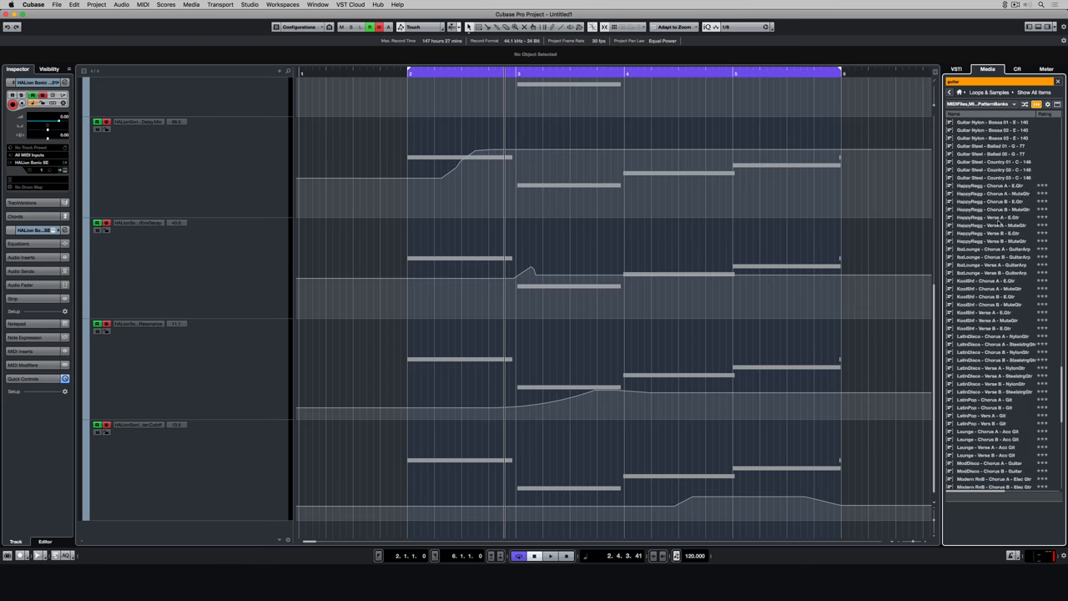
scroll("down", 3)
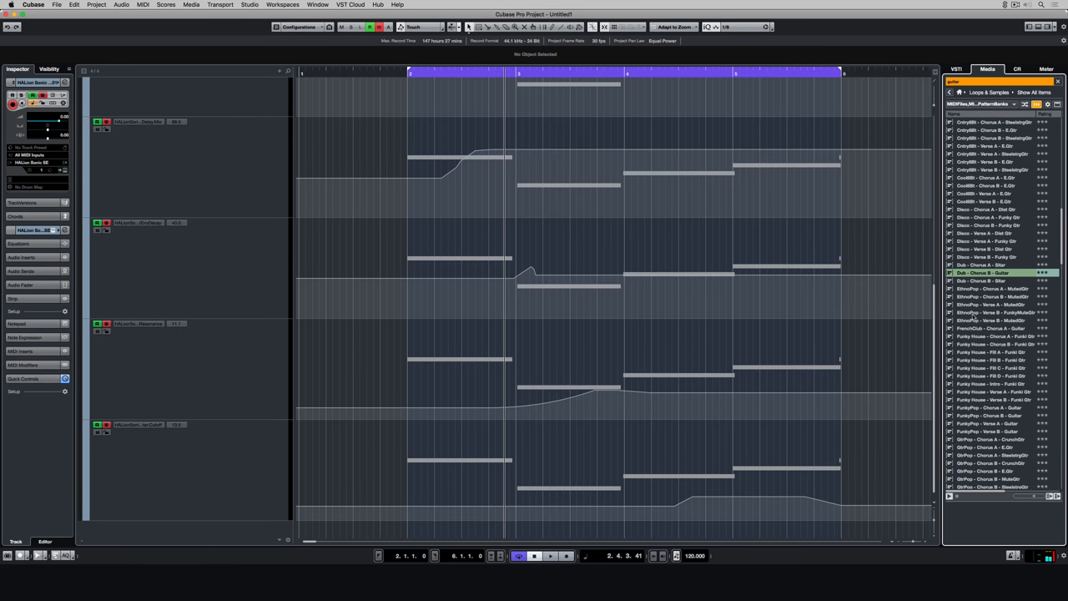
scroll("down", 3)
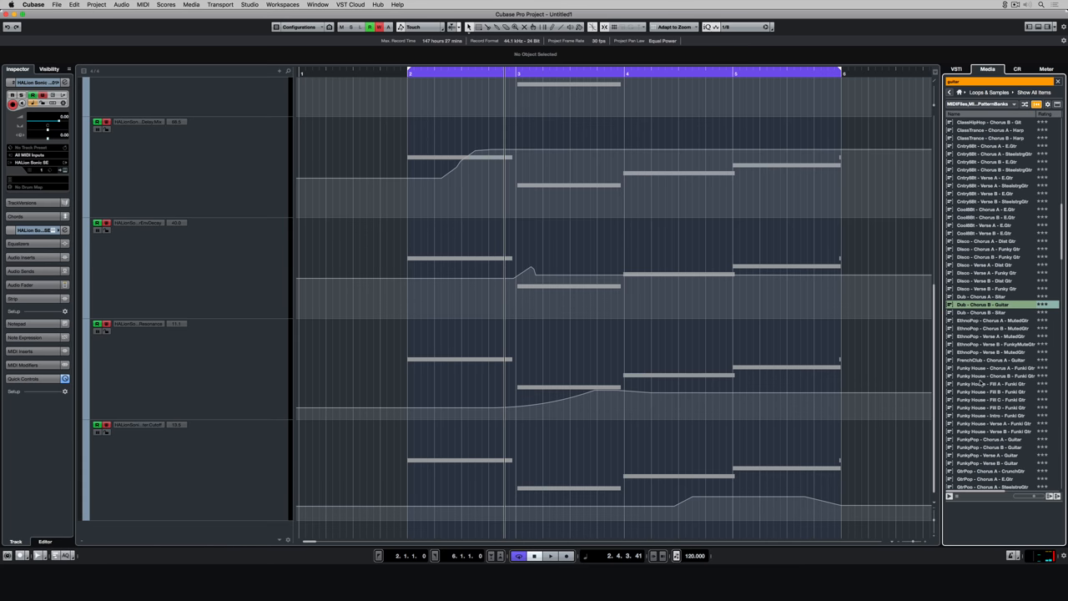
scroll("up", 3)
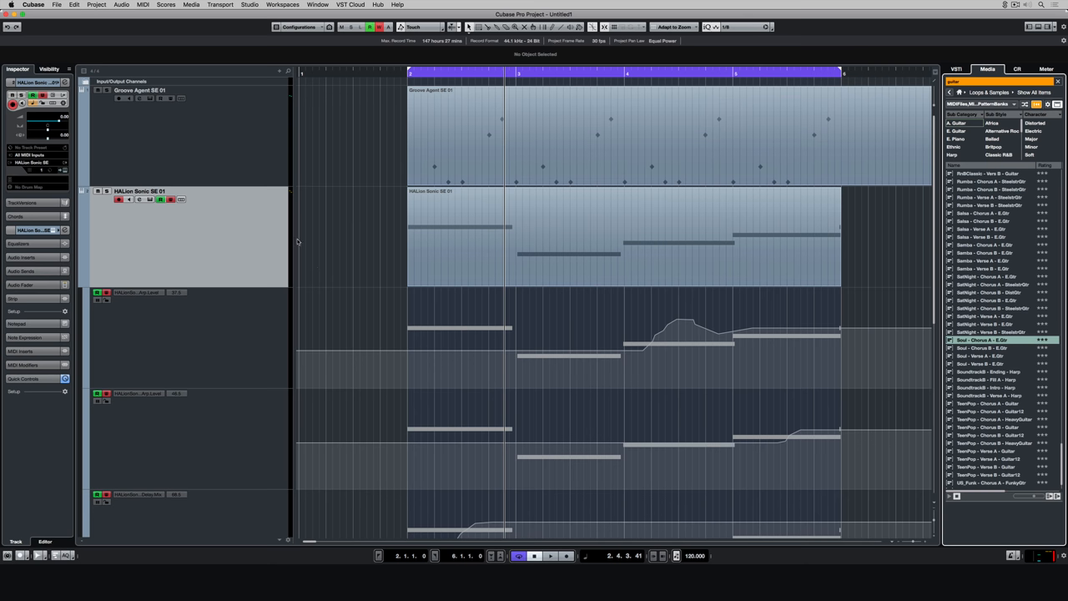
Step: Bring up the MIDI Inserts effect list for the Groove Agent drum track
left_click(167, 90)
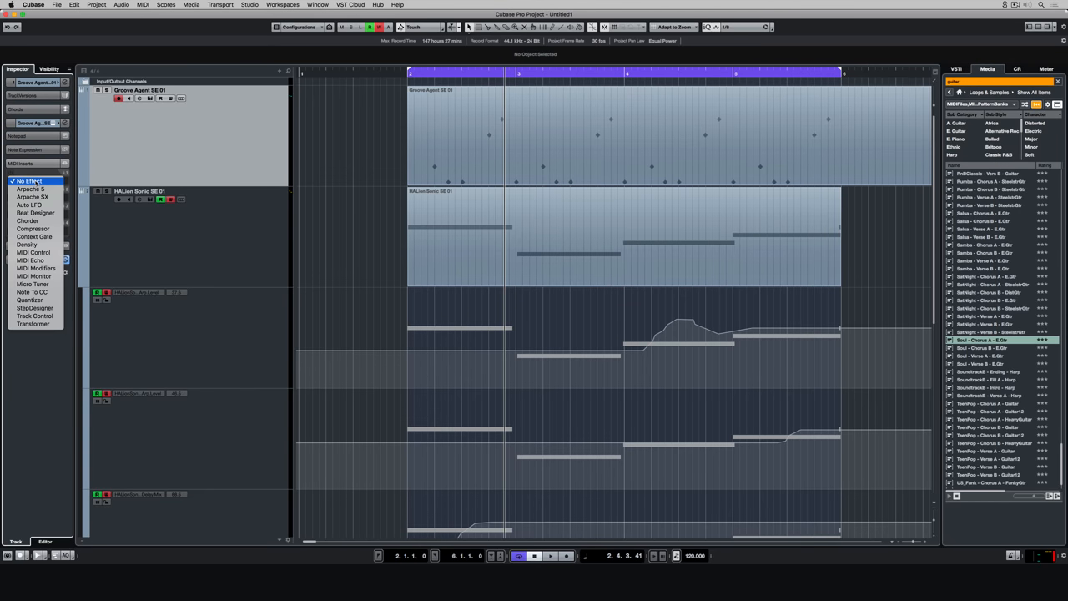
Step: Insert Beat Designer on the drum track and import a pattern bank into it
left_click(34, 180)
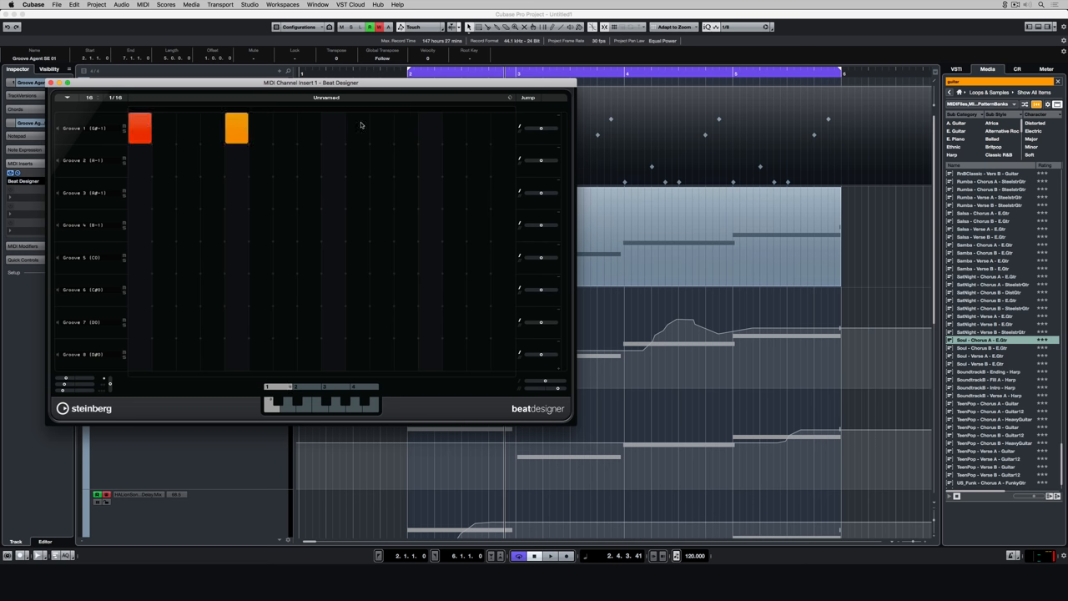
left_click(511, 96)
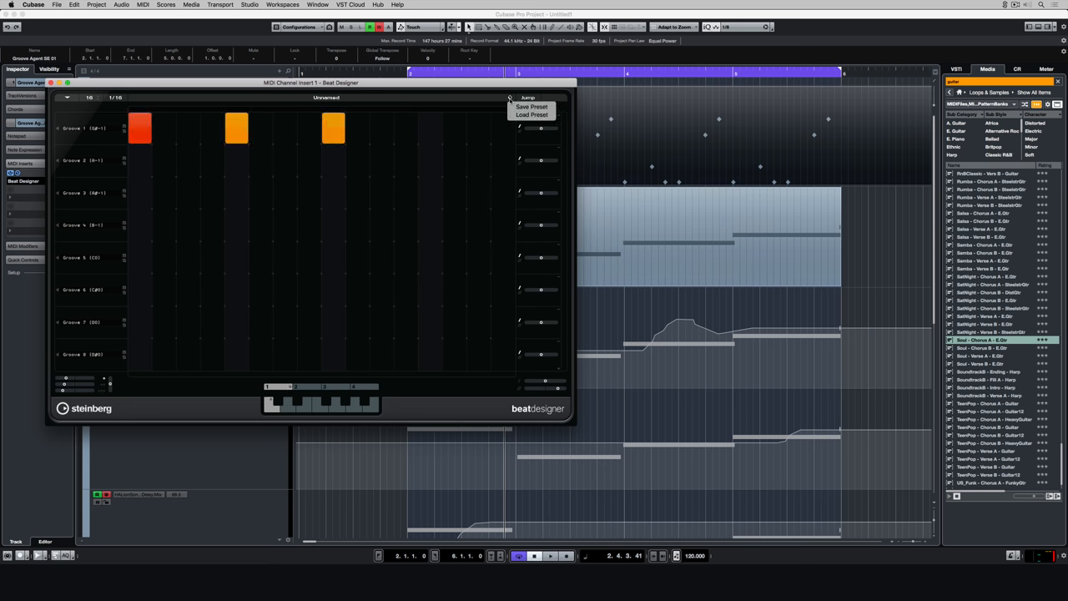
left_click(531, 113)
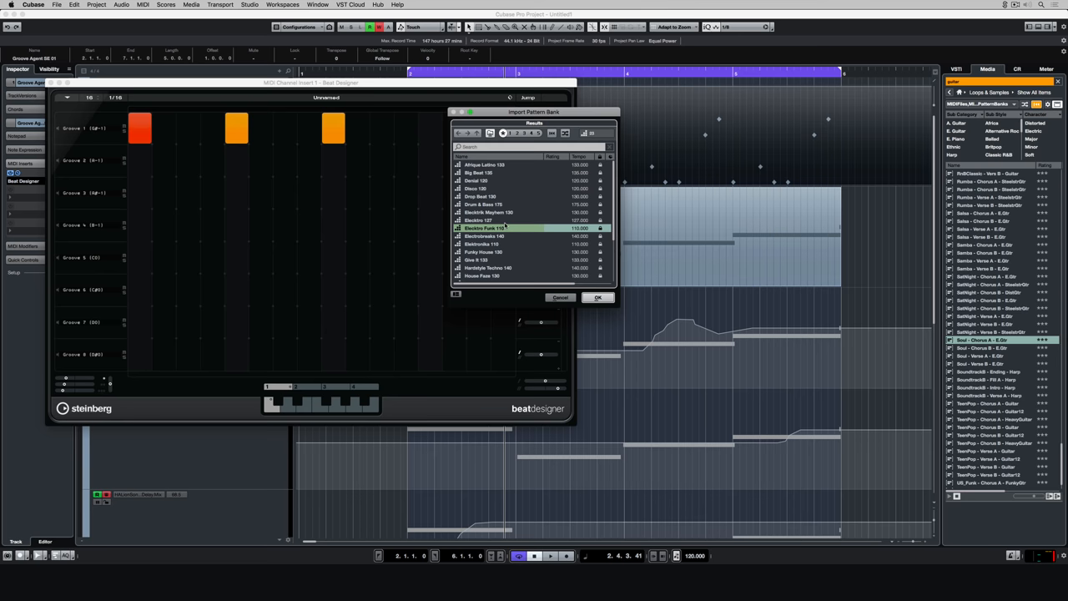
scroll("down", 3)
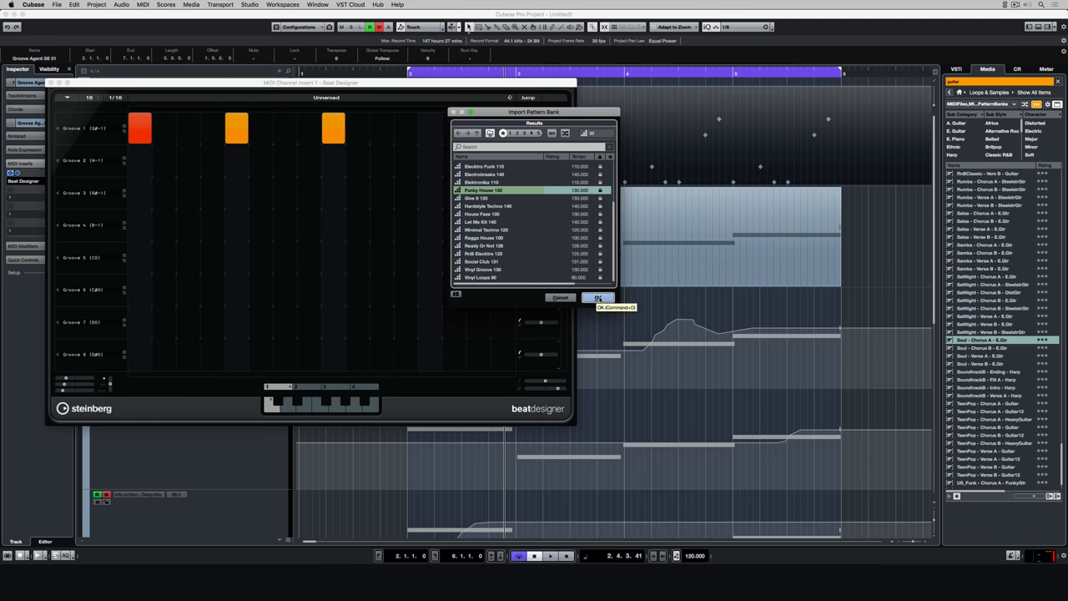
left_click(598, 297)
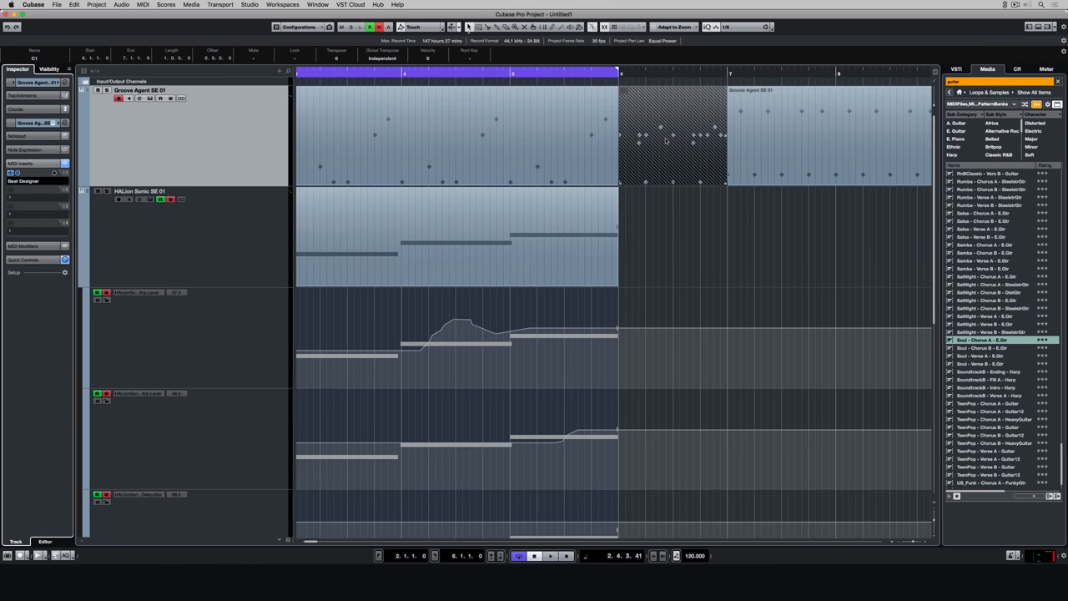
Step: View the drum part's MIDI events in the List Editor
left_click(143, 3)
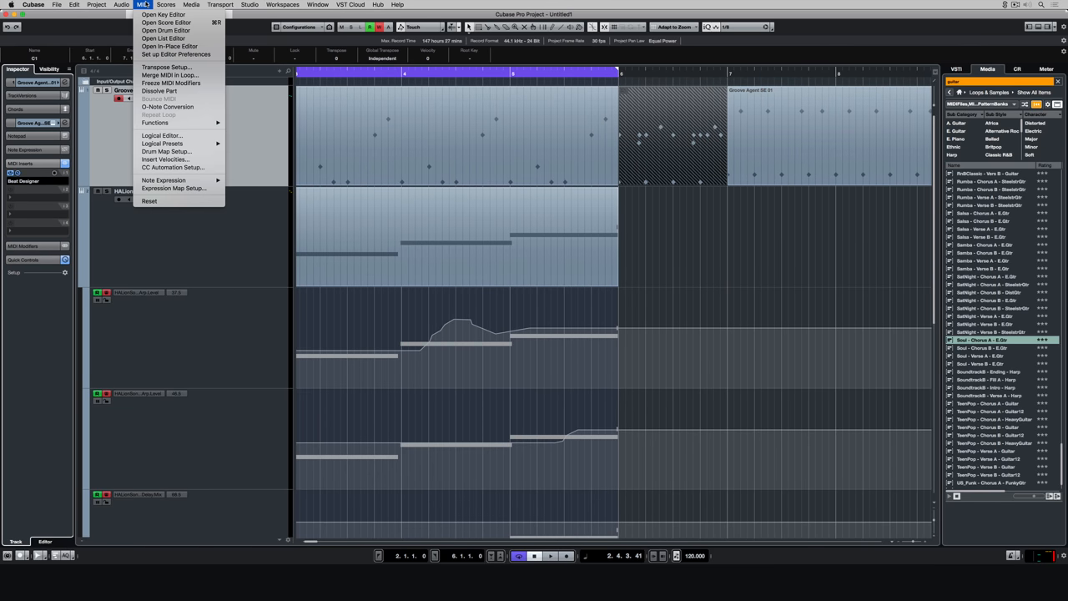
mouse_move(164, 38)
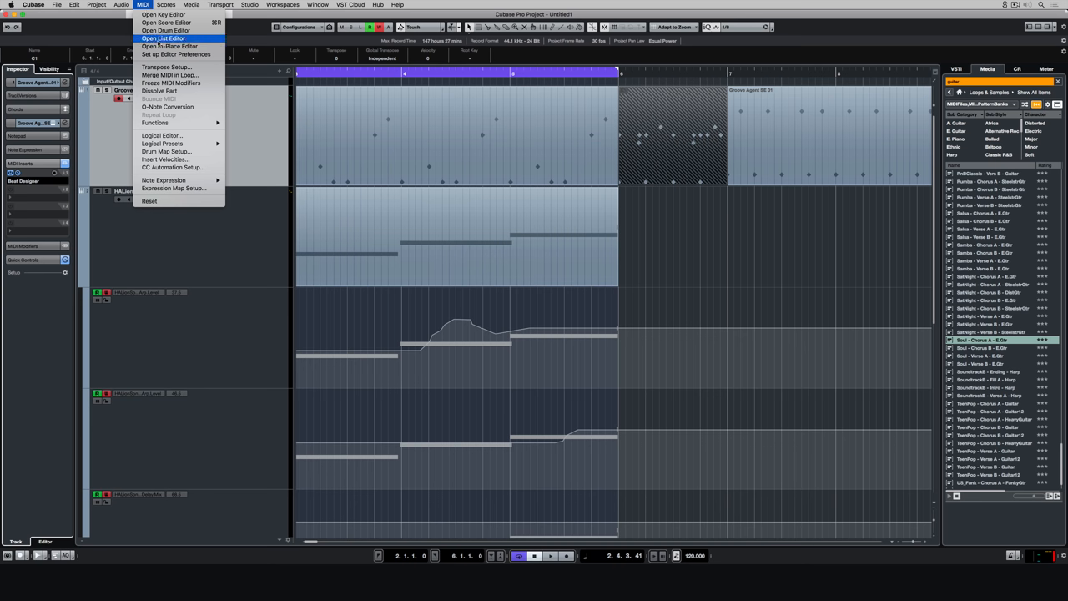
left_click(164, 38)
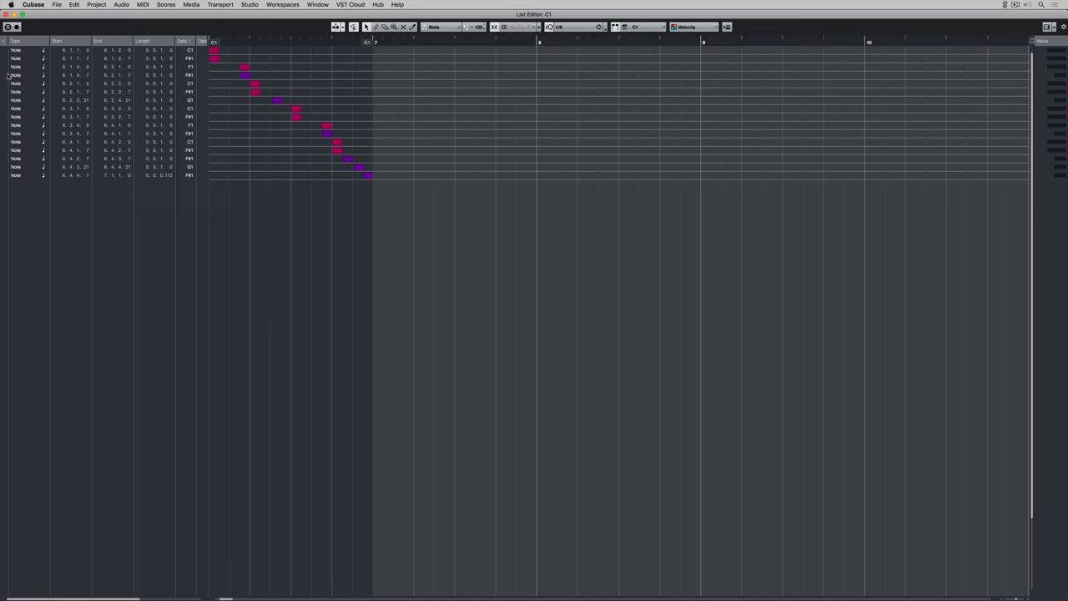